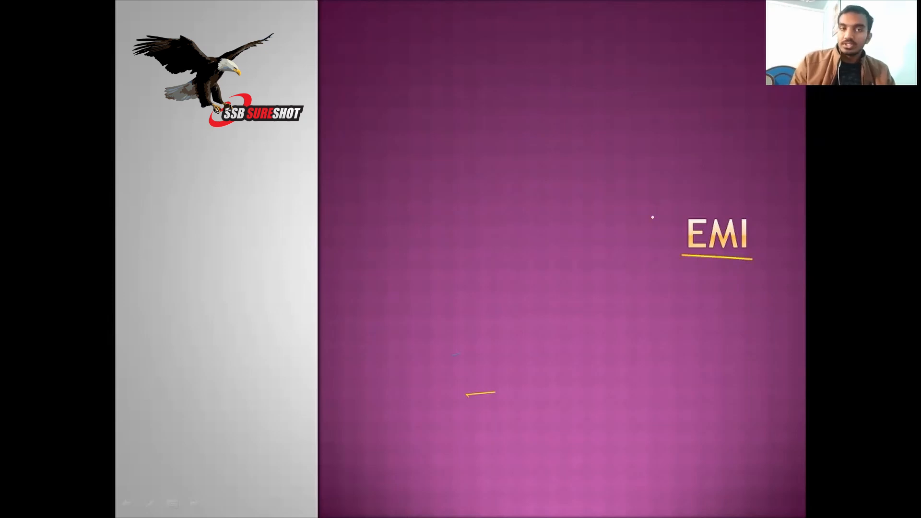
pyautogui.moveTo(473, 153)
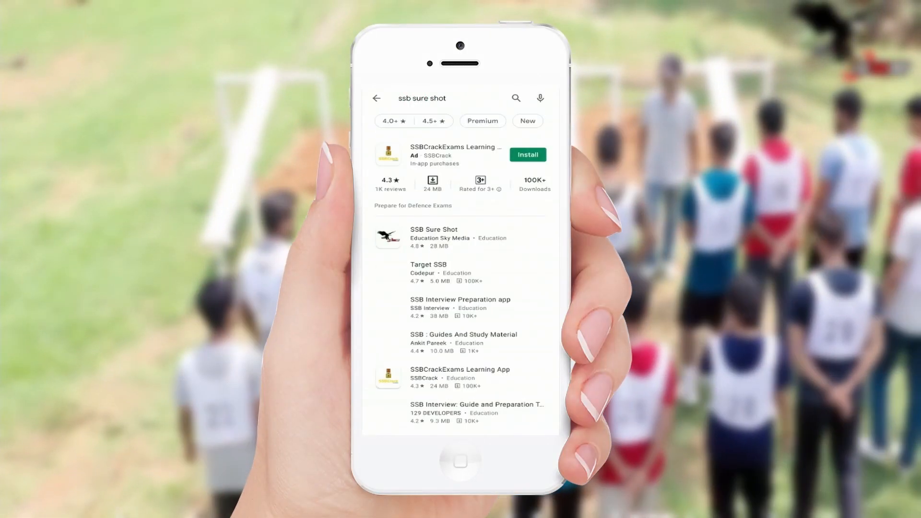
# Step: Find the SSB Sure Shot app on the Play Store and start its install
pyautogui.click(433, 236)
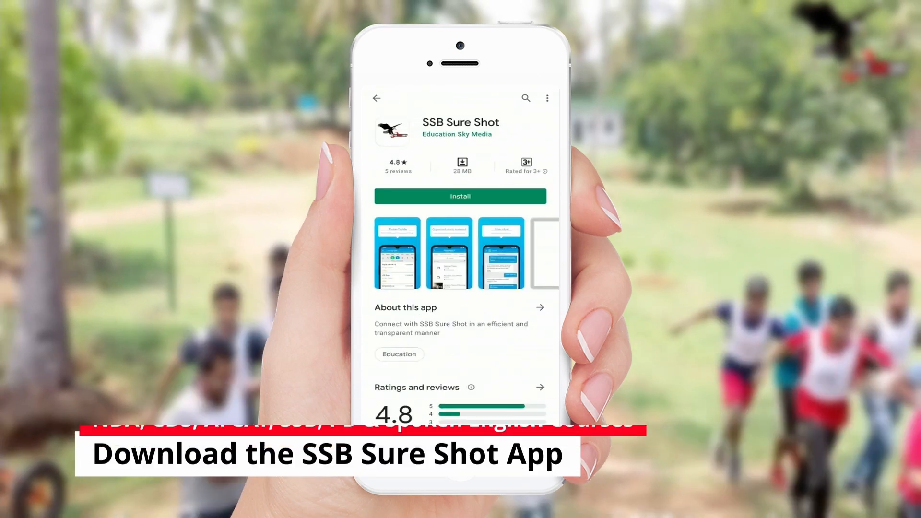
pyautogui.click(460, 196)
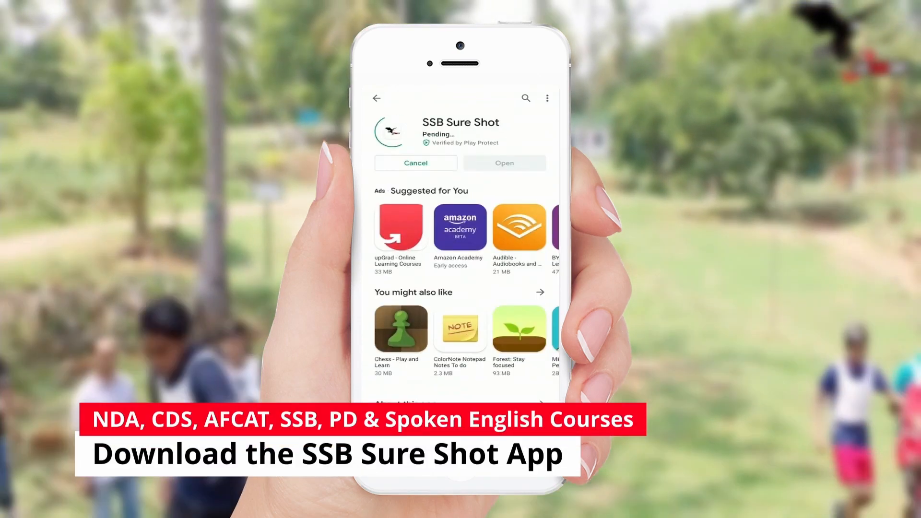
pyautogui.click(504, 163)
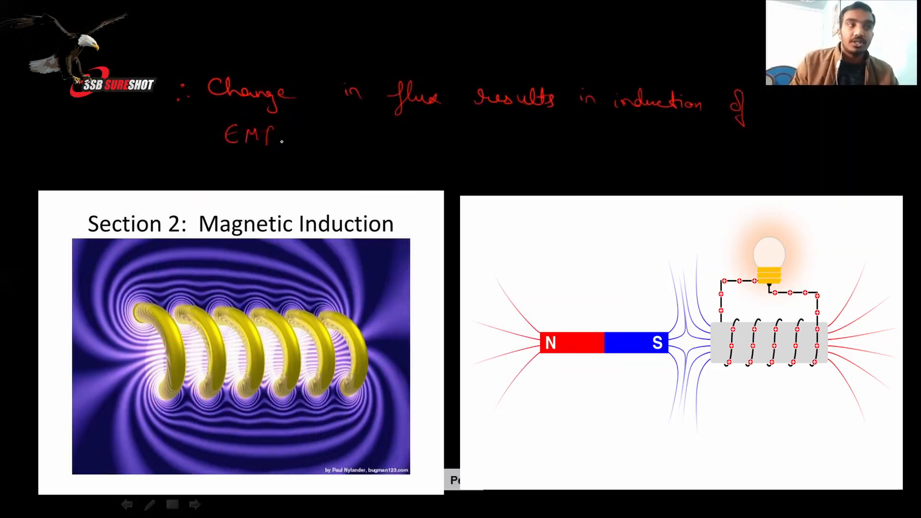
# Step: Draw a red pen stroke for the note 'Change in flux results in induction of EMF'
pyautogui.moveTo(220, 151); pyautogui.dragTo(270, 151)
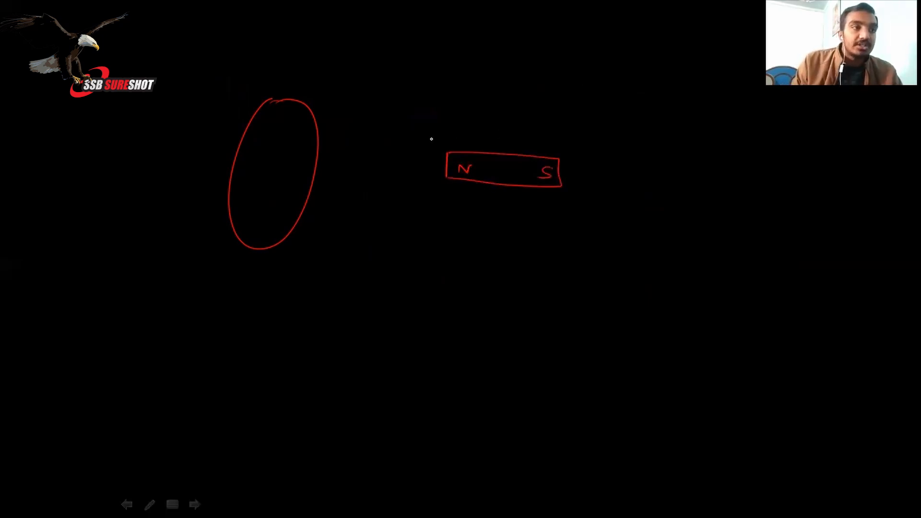
# Step: Draw the magnet-motion and coil arrows, write 'Induced current will be in ACW', and underline it
pyautogui.moveTo(464, 140); pyautogui.dragTo(428, 139)
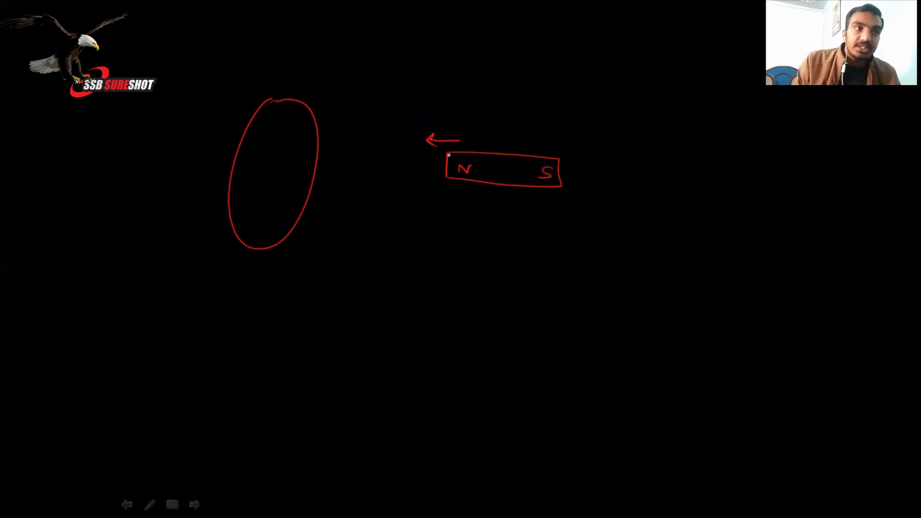
pyautogui.moveTo(439, 126); pyautogui.dragTo(447, 123)
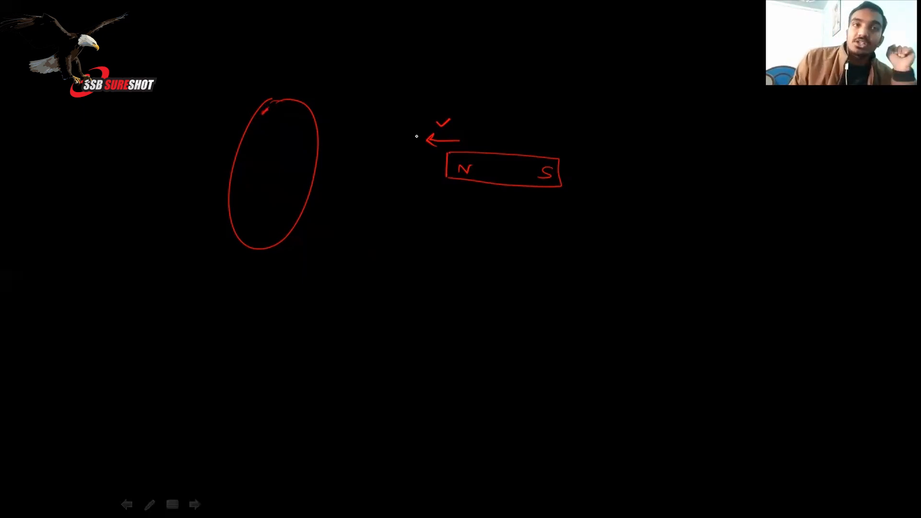
pyautogui.moveTo(345, 141)
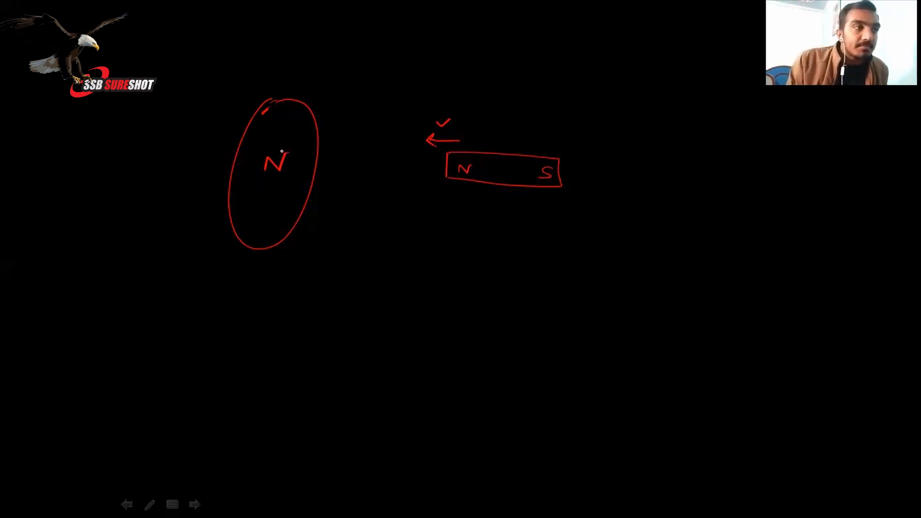
pyautogui.moveTo(277, 170); pyautogui.dragTo(288, 153)
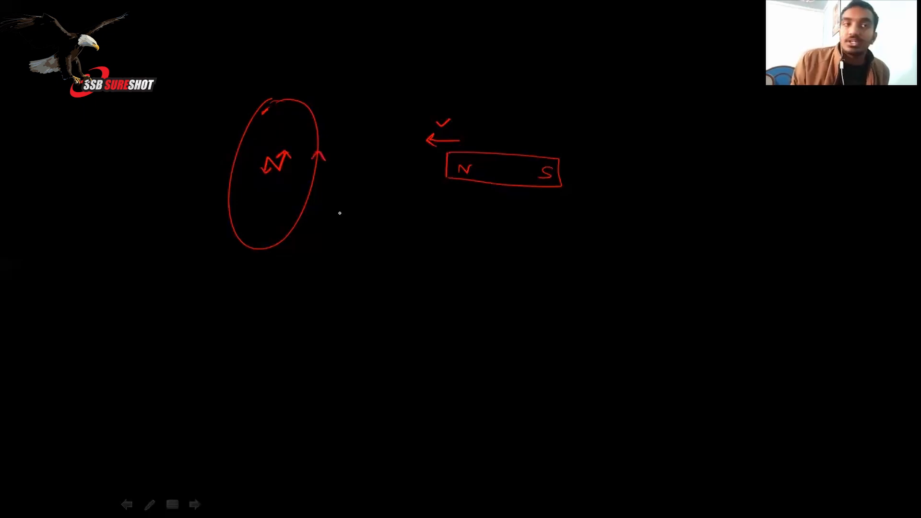
pyautogui.write('Induced current will be in ACW')
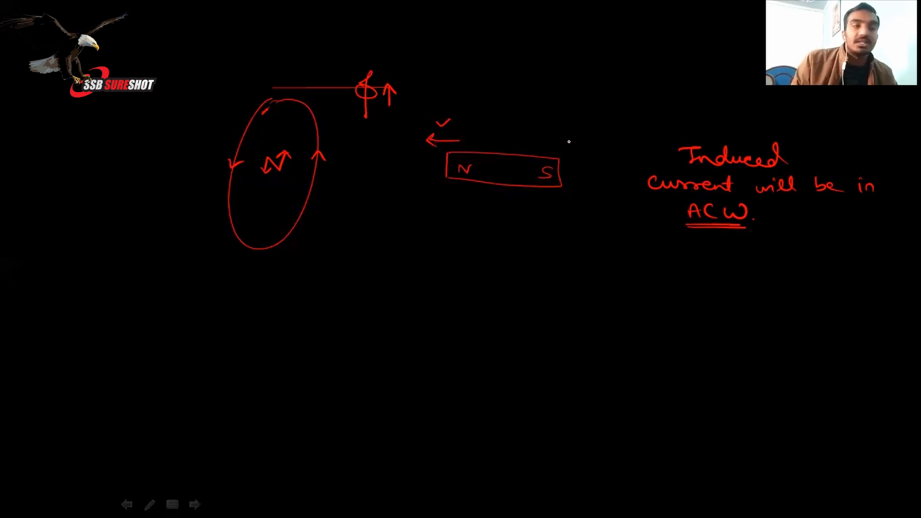
pyautogui.moveTo(346, 121); pyautogui.dragTo(414, 115)
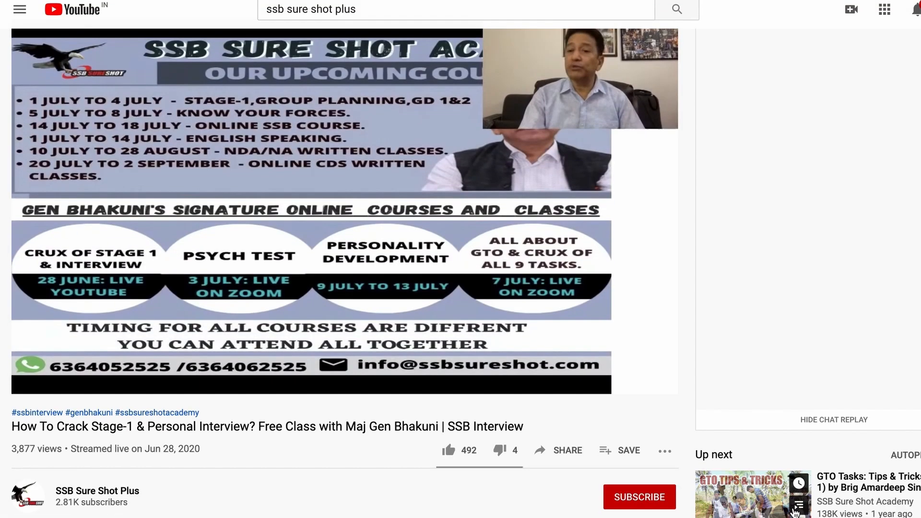
# Step: Switch to the ssbsure Instagram profile and scroll down through it
pyautogui.click(638, 497)
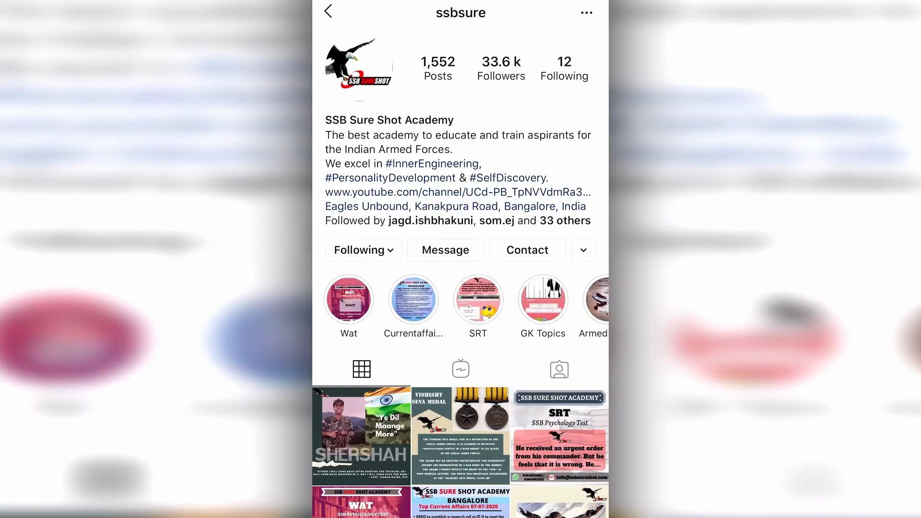
pyautogui.scroll(-3)
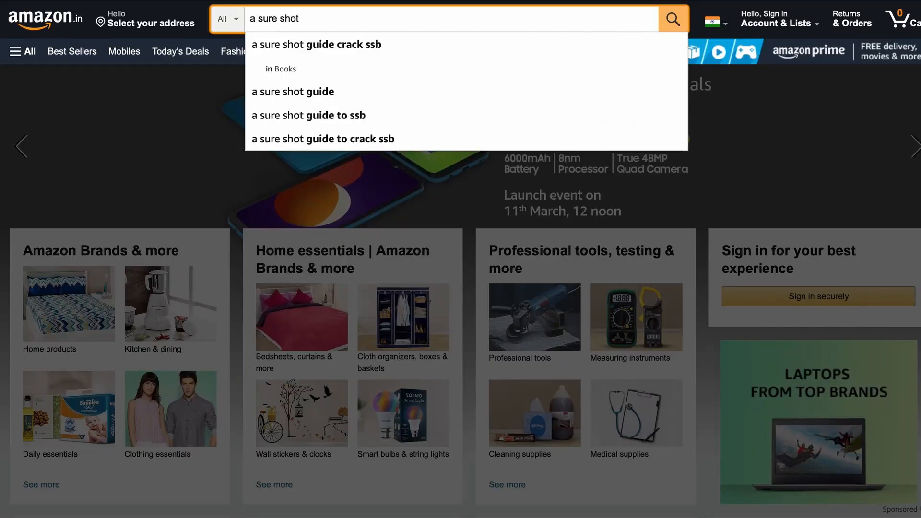
# Step: Search Amazon for 'a sure shot guide crack ssb' and open the book's page
pyautogui.click(316, 44)
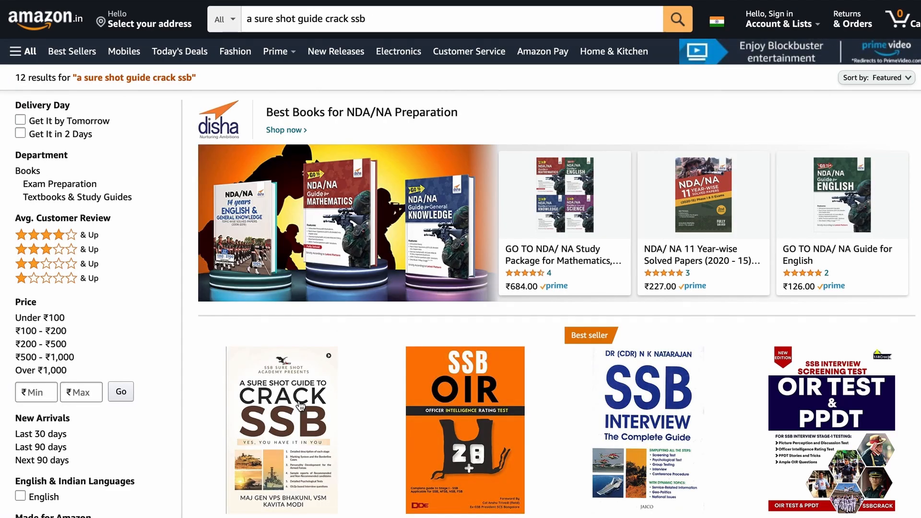
pyautogui.click(281, 406)
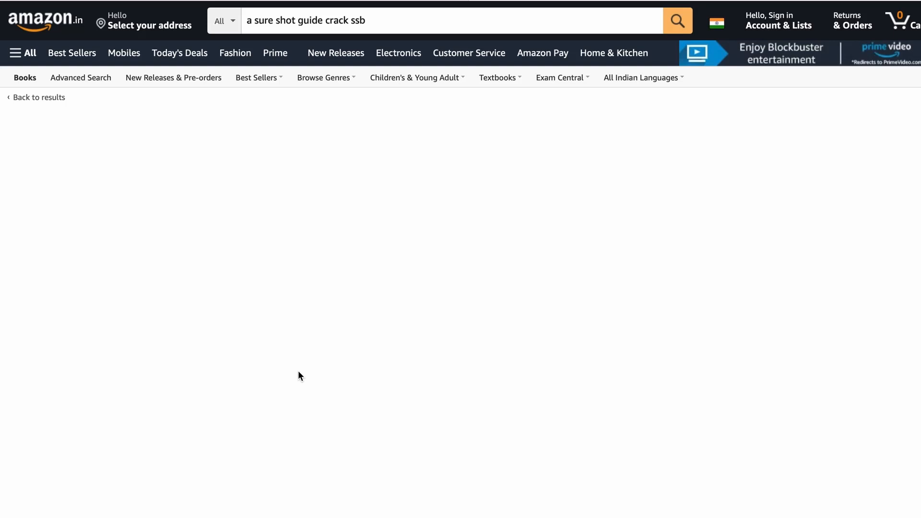